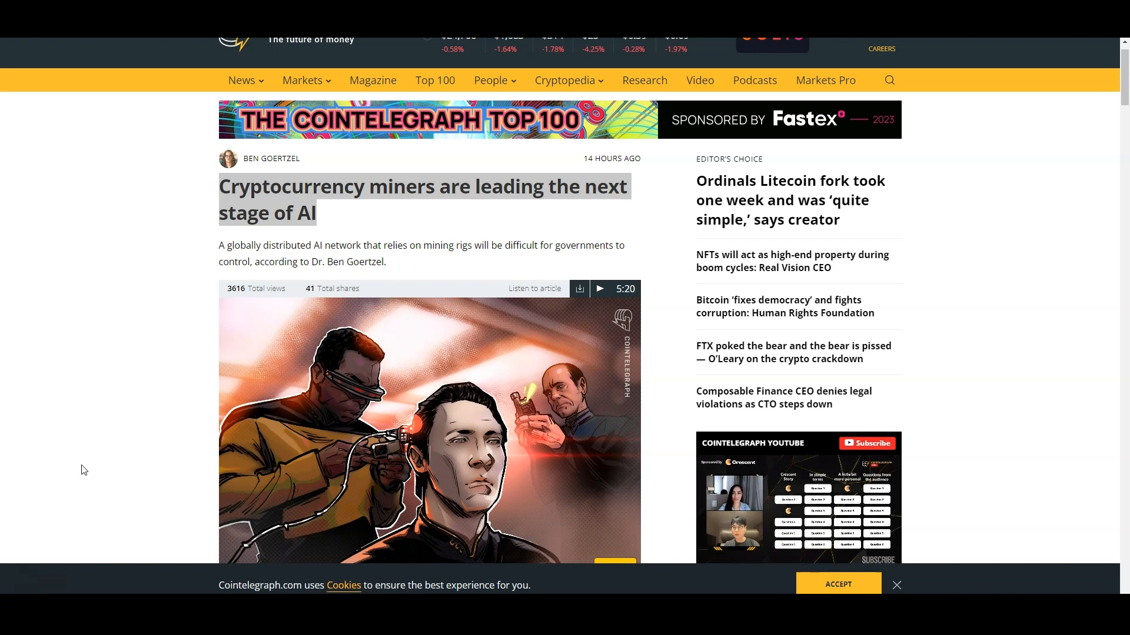
pyautogui.moveTo(111, 479)
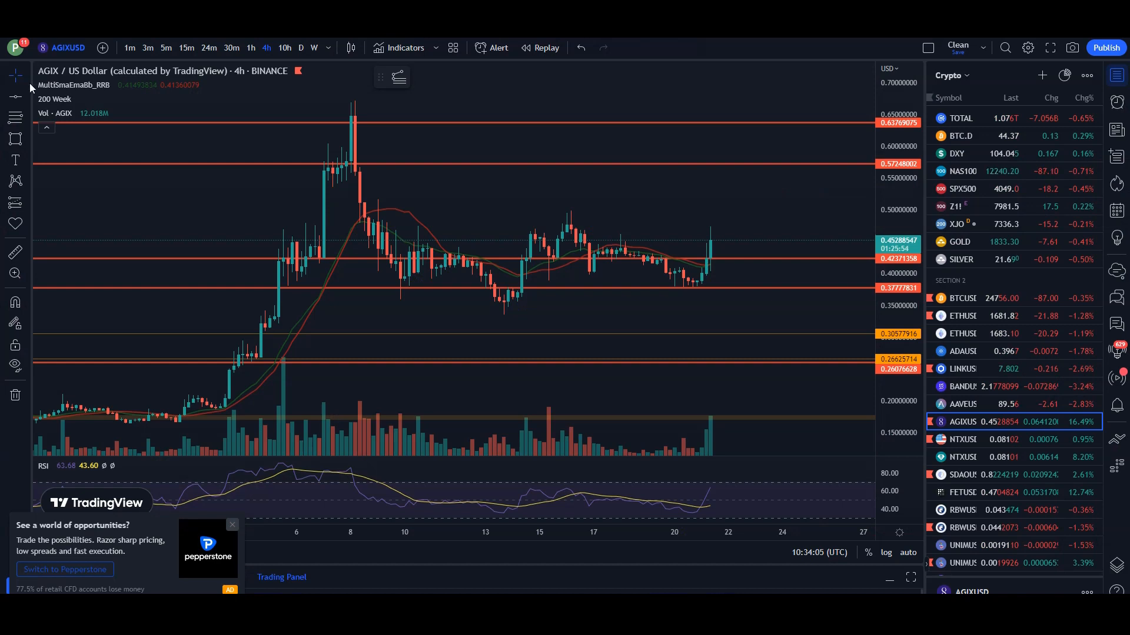
pyautogui.moveTo(738, 244)
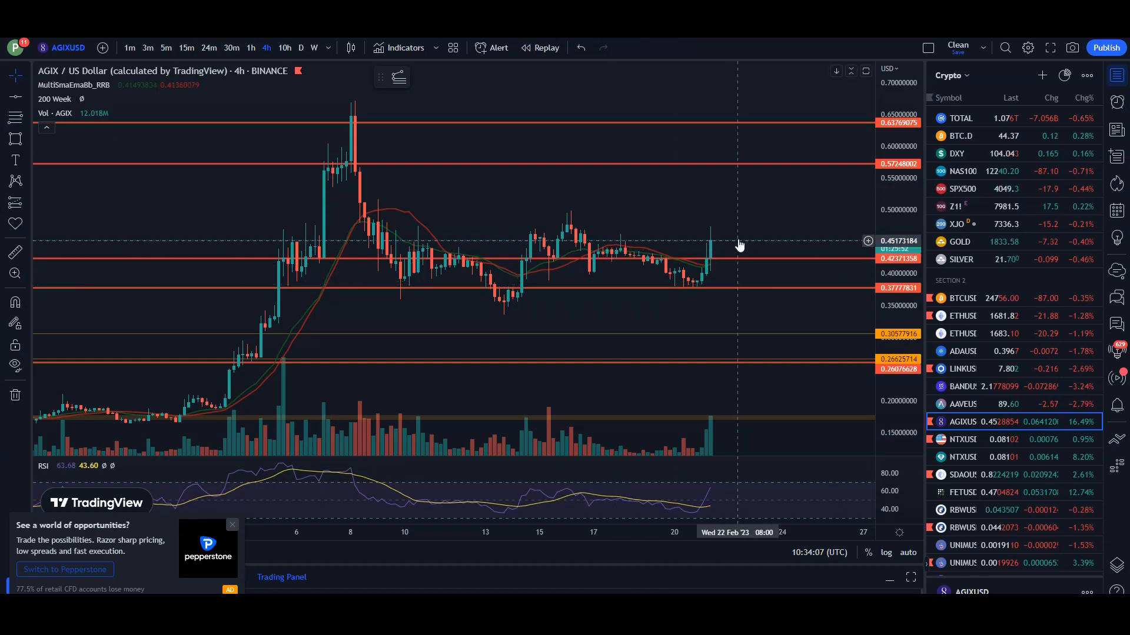
pyautogui.moveTo(720, 278)
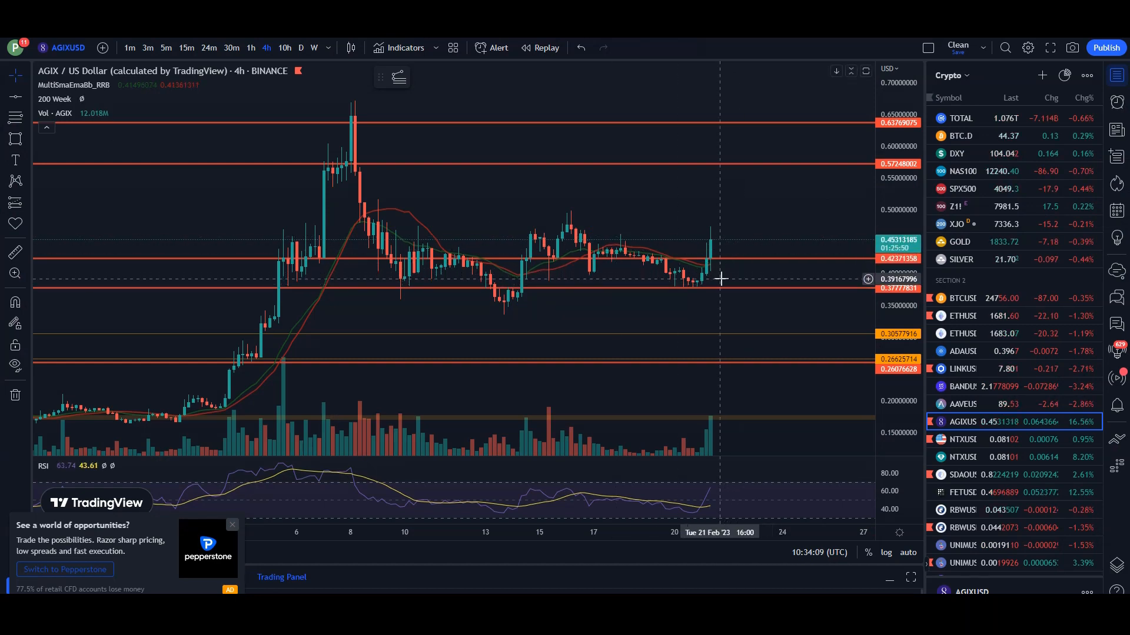
pyautogui.moveTo(493, 193)
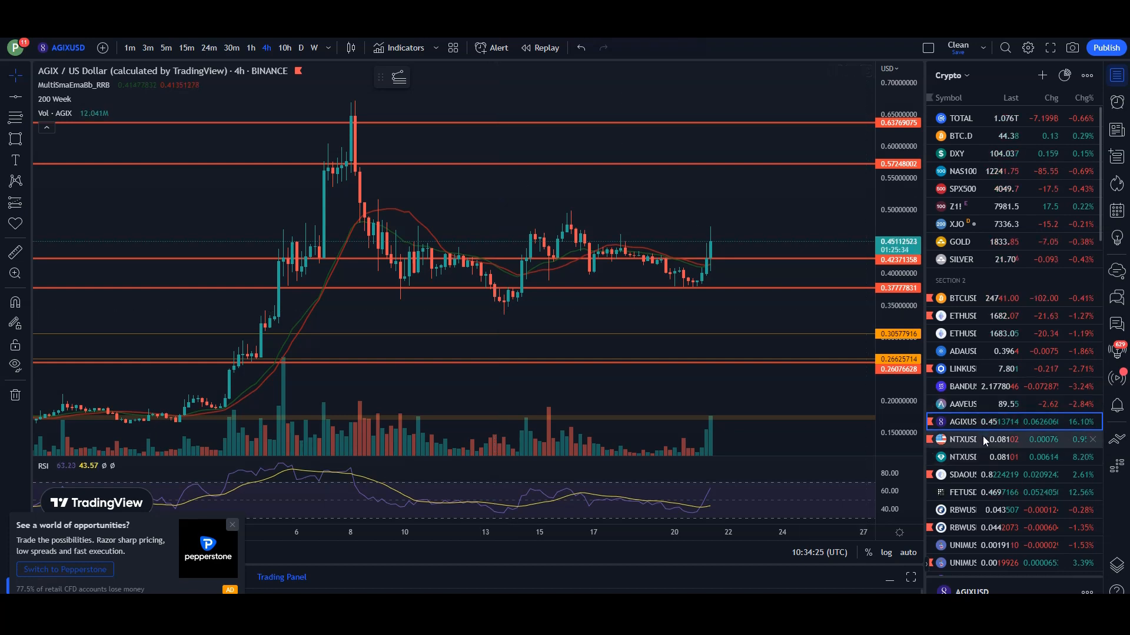
# - Load the NuNet chart from the watchlist, then the Fetch.AI FET/USD 4-hour chart
pyautogui.click(961, 474)
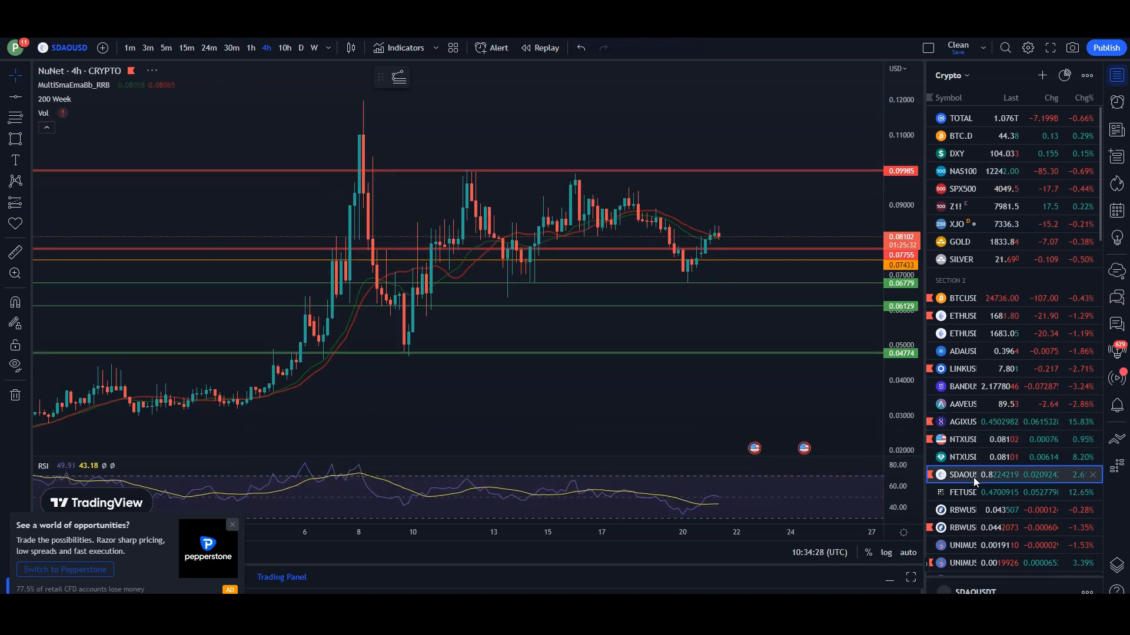
pyautogui.click(962, 492)
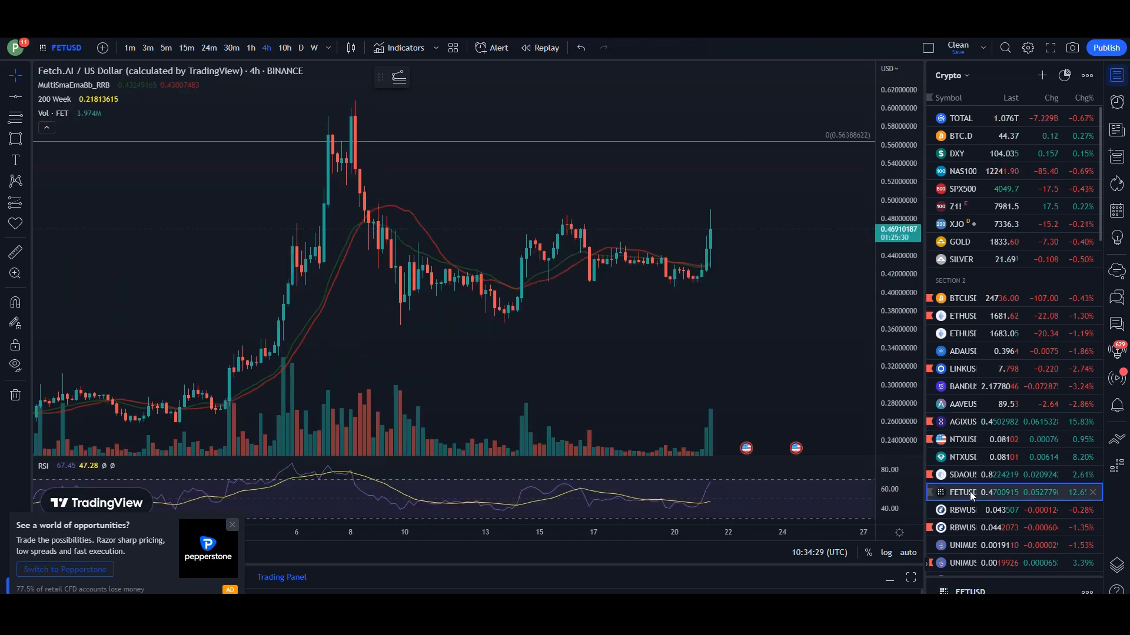
pyautogui.moveTo(272, 104)
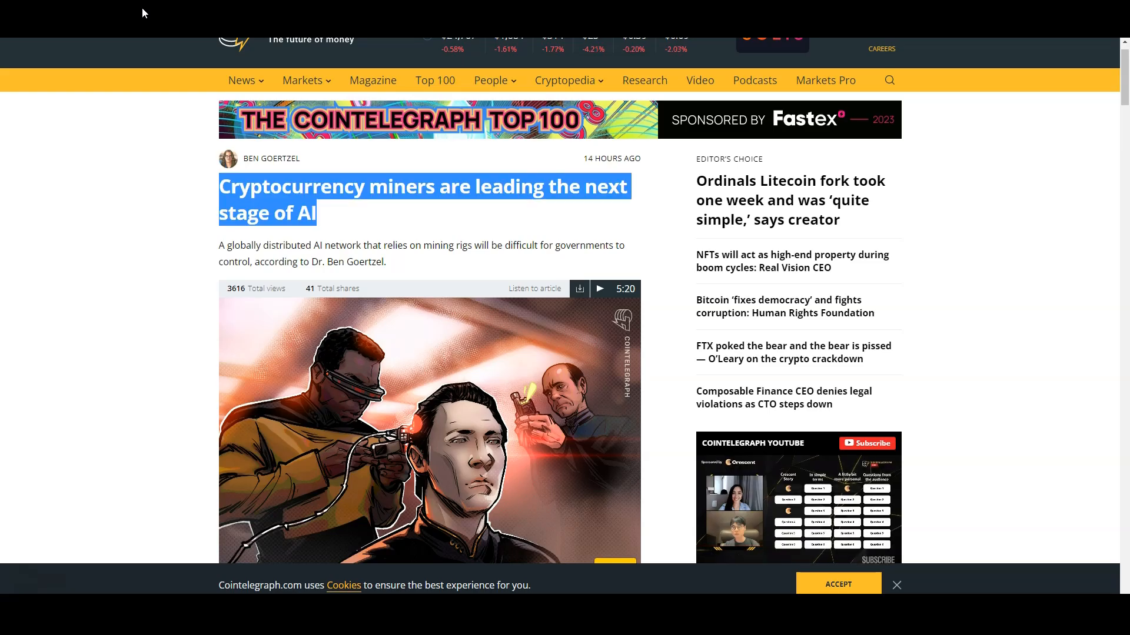
pyautogui.scroll(-3)
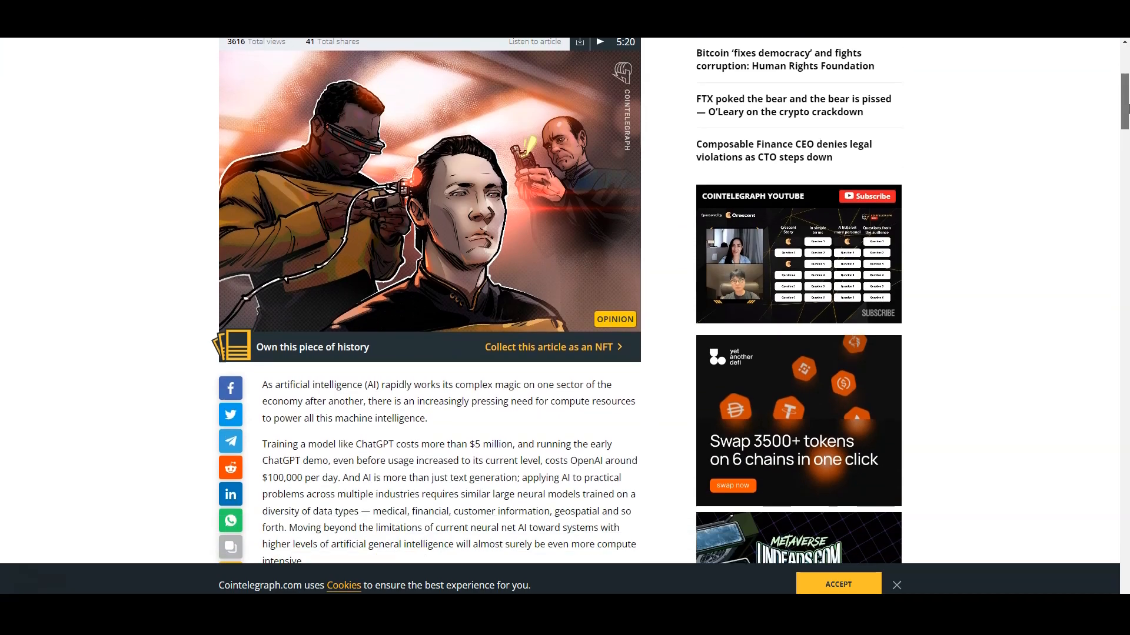
pyautogui.scroll(-3)
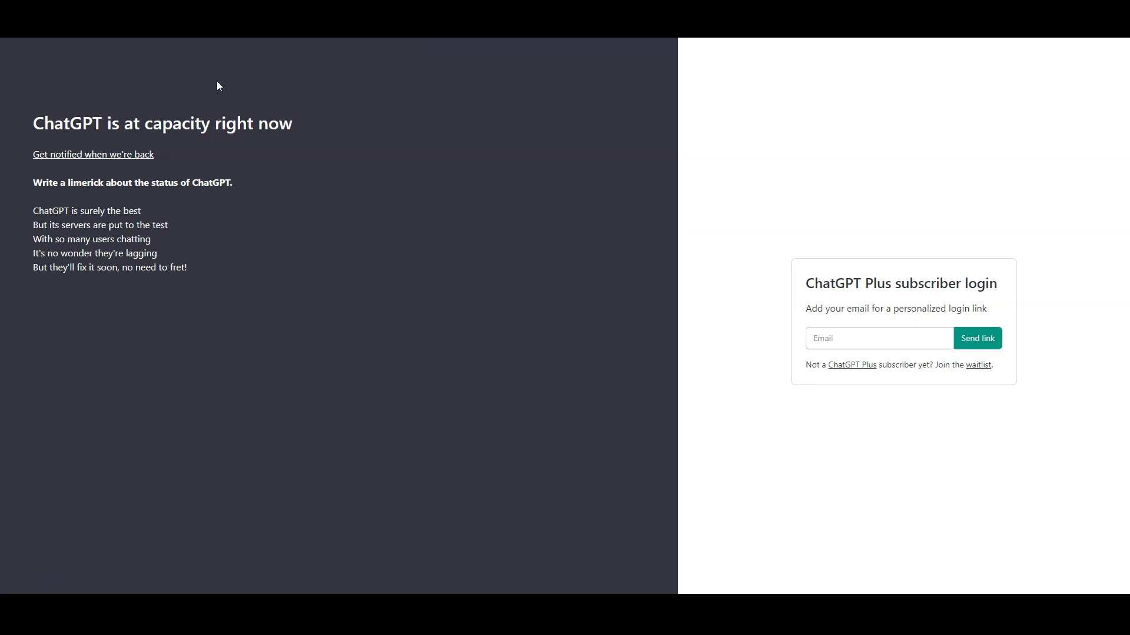
pyautogui.moveTo(339, 67)
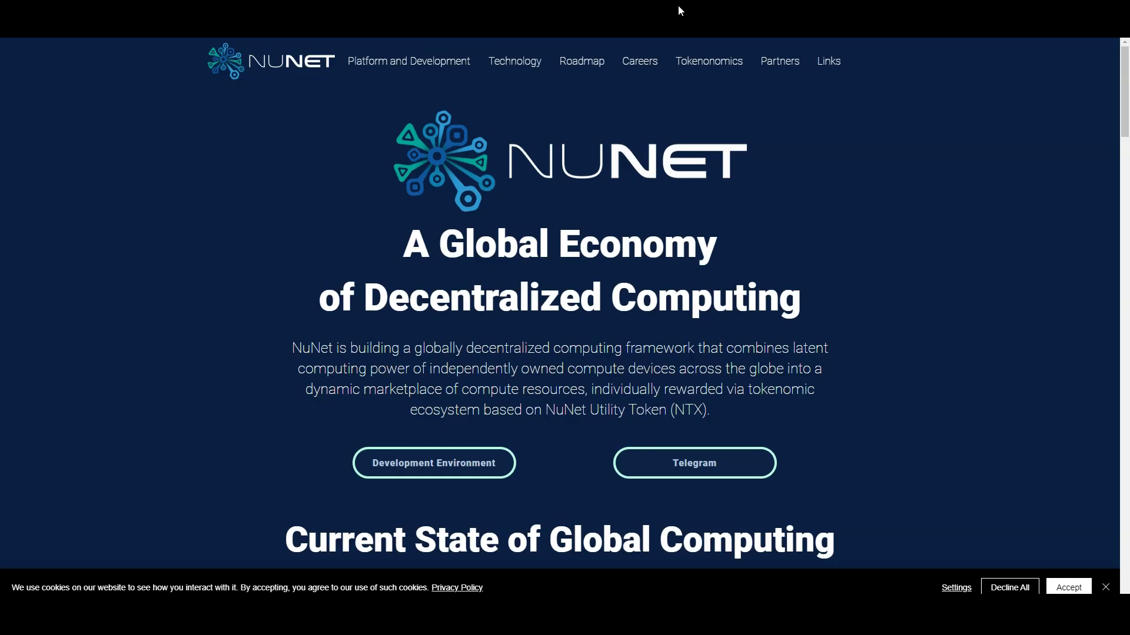
pyautogui.moveTo(293, 174)
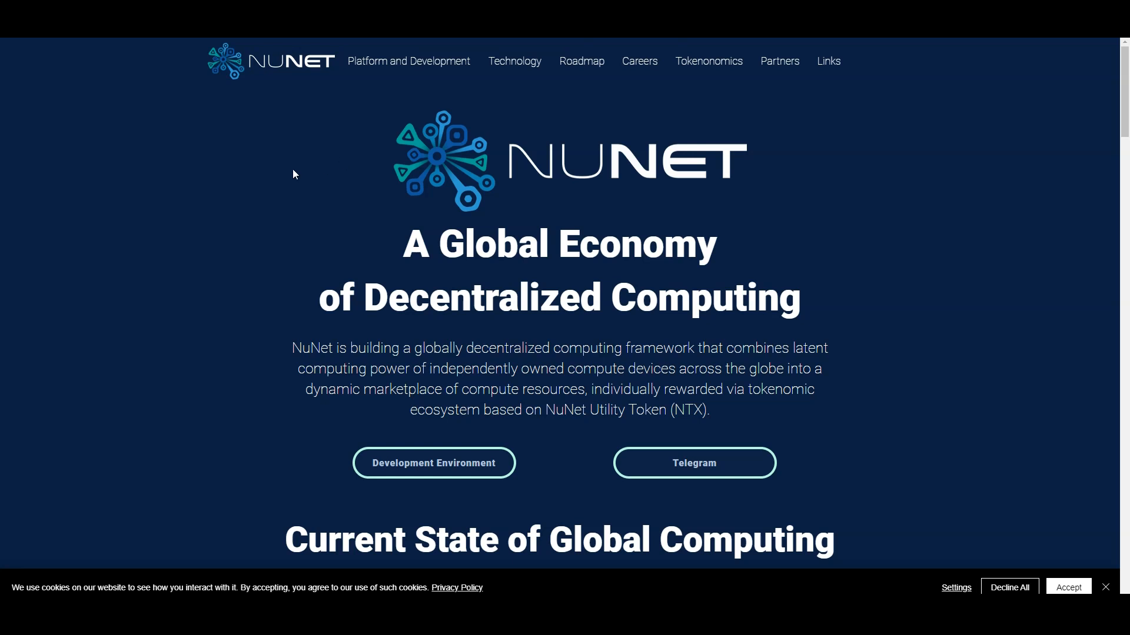
pyautogui.moveTo(268, 182)
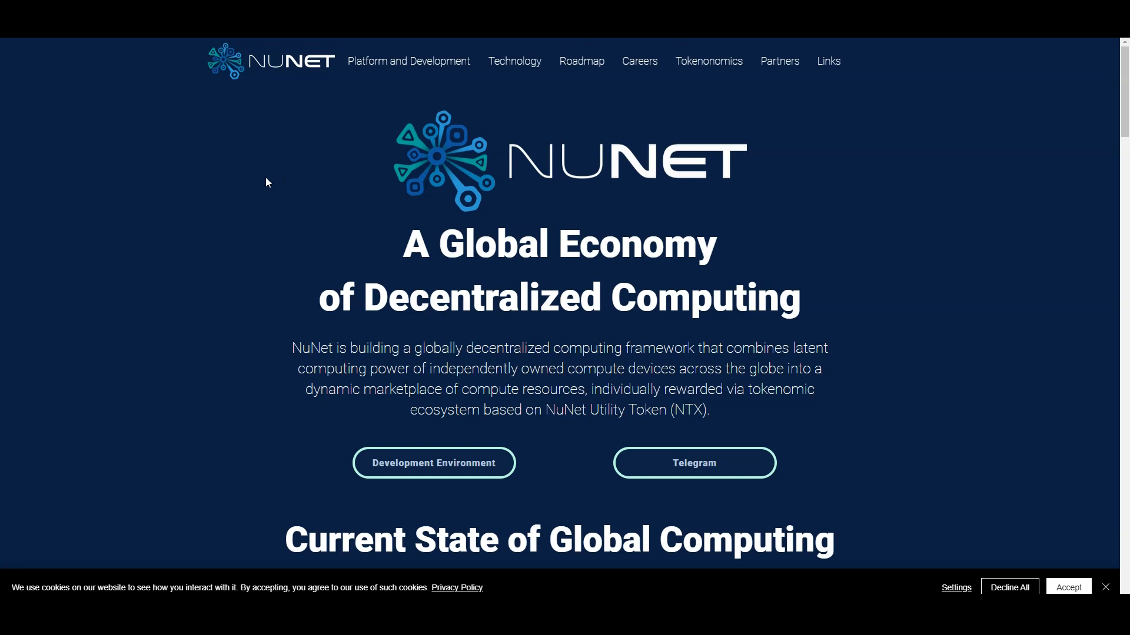
pyautogui.moveTo(415, 347)
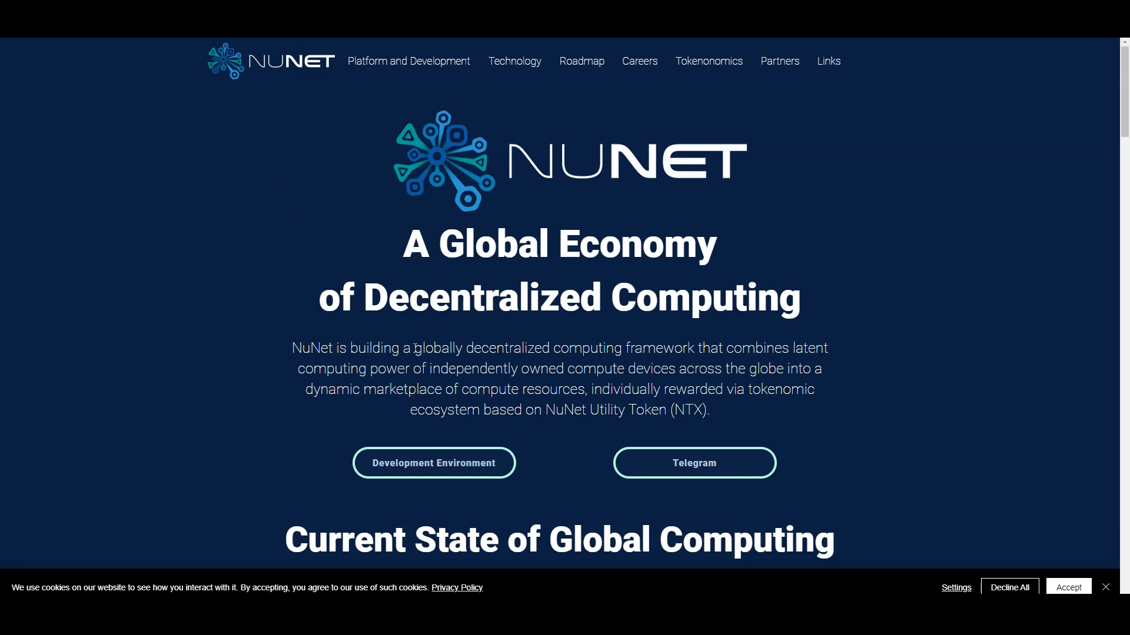
pyautogui.doubleClick(480, 349)
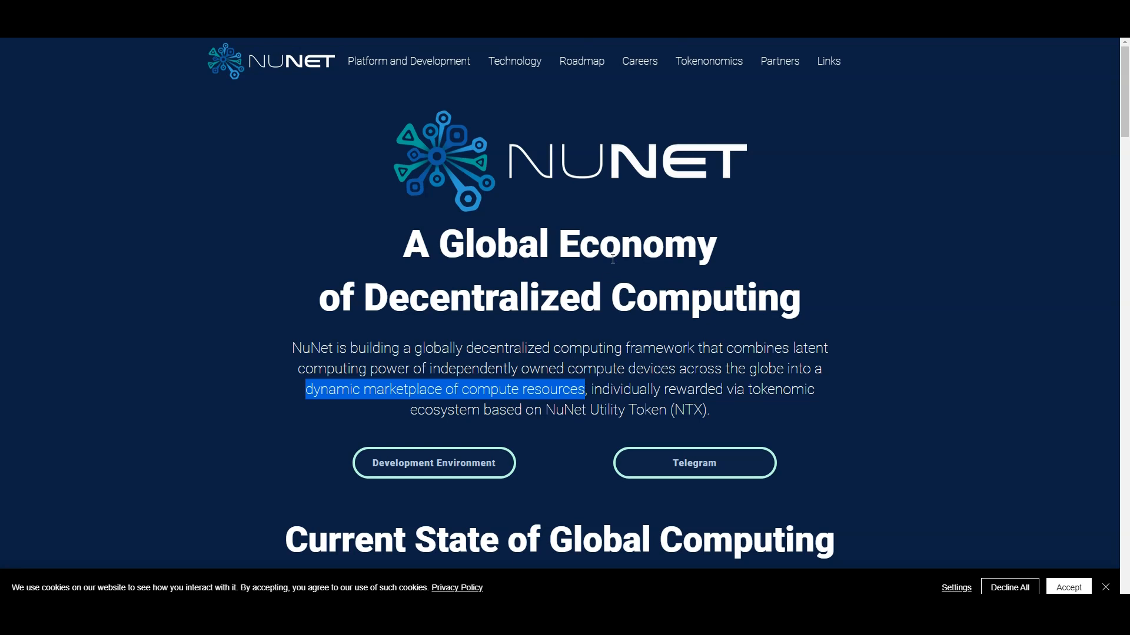
pyautogui.moveTo(742, 165)
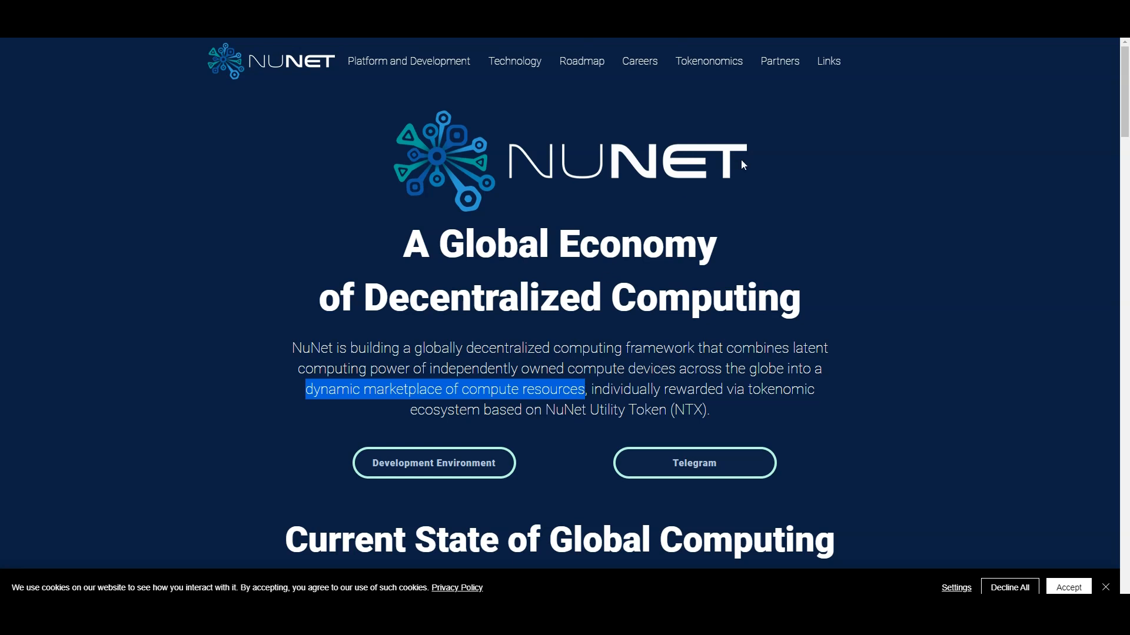
pyautogui.moveTo(774, 14)
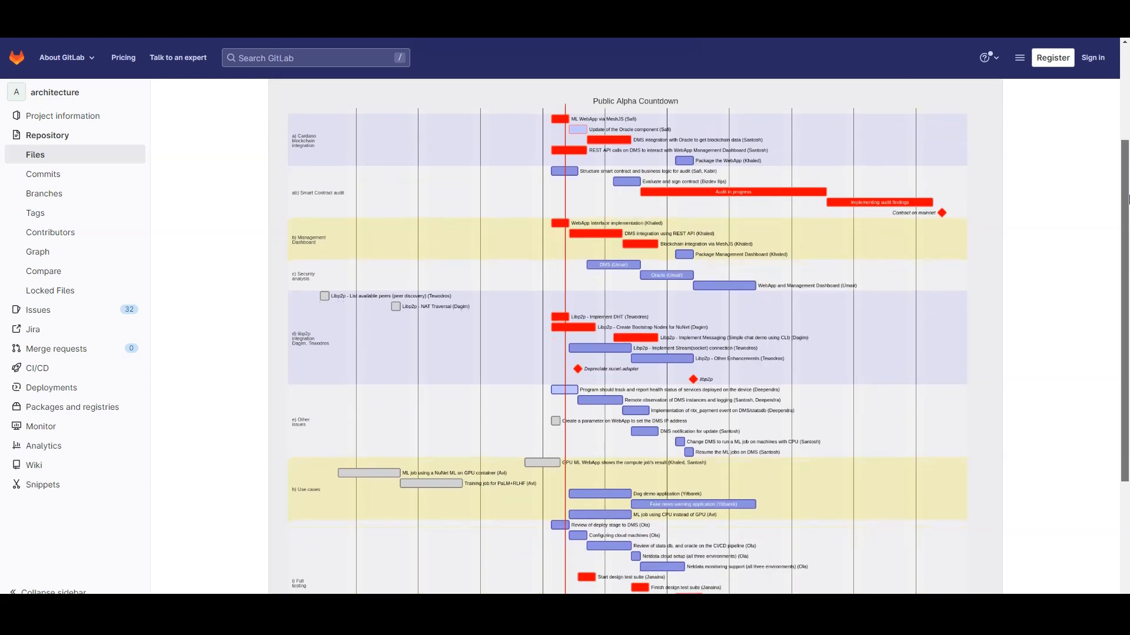
pyautogui.scroll(-3)
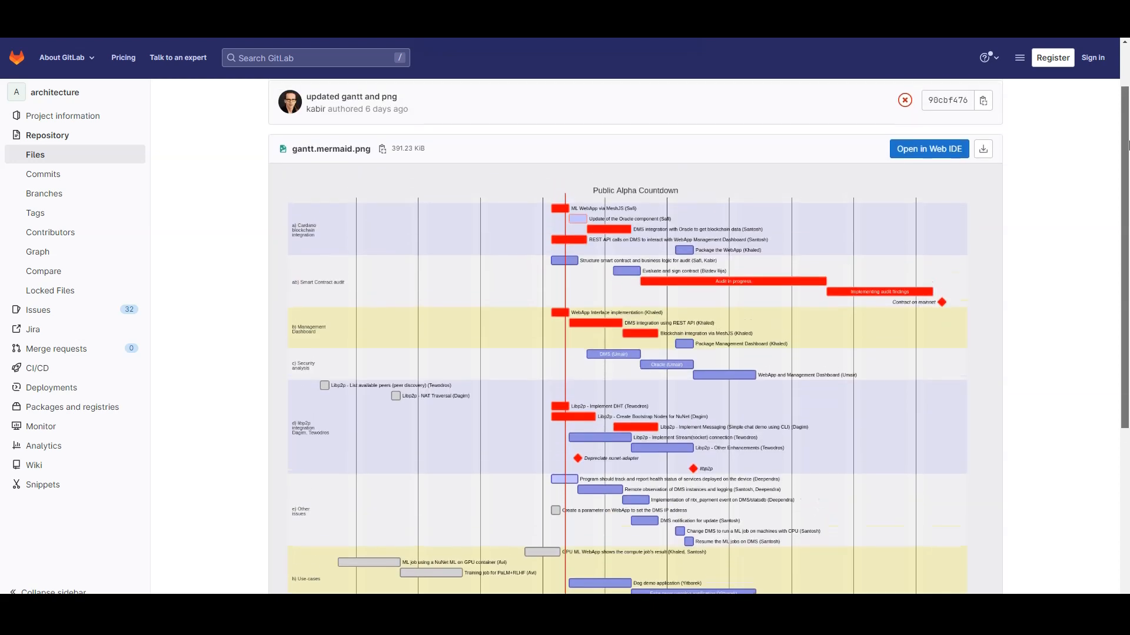
pyautogui.scroll(3)
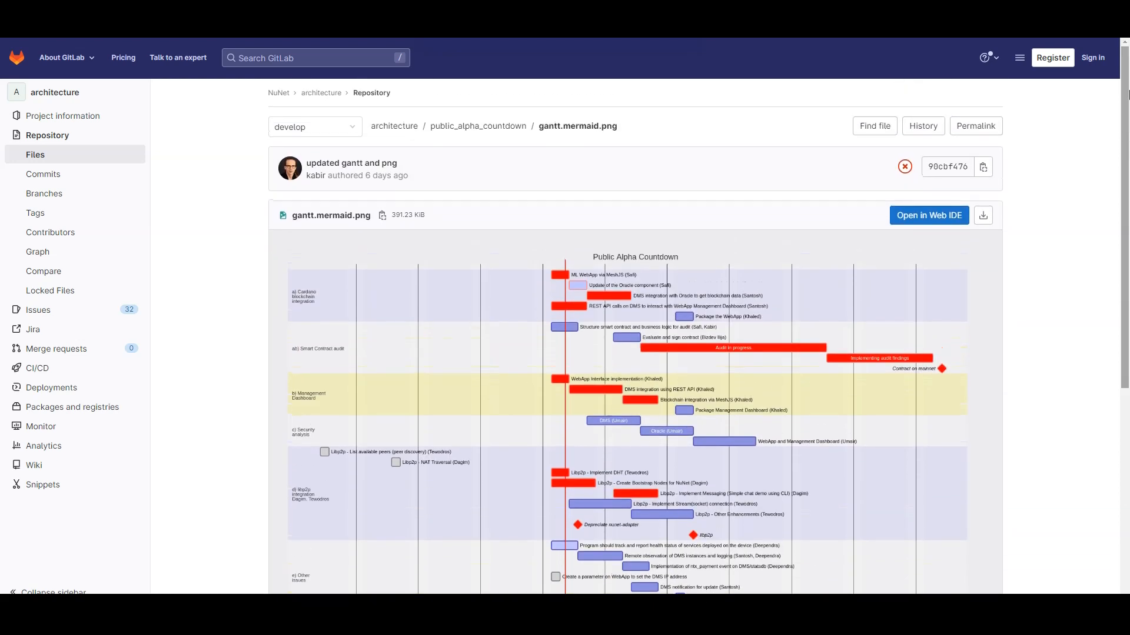
pyautogui.moveTo(1052, 219)
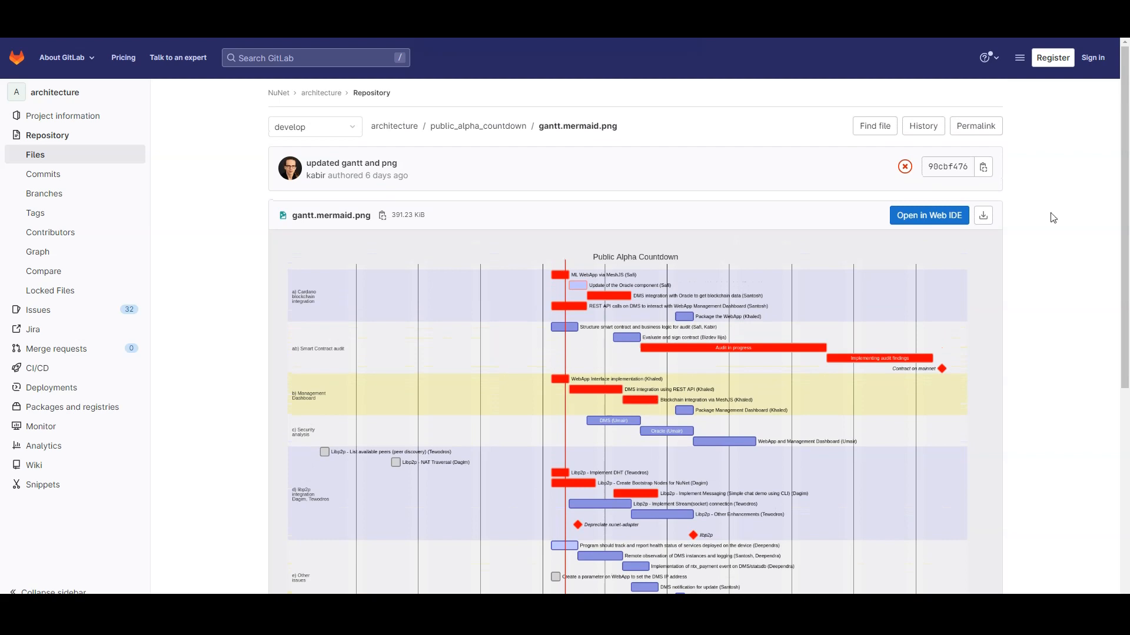
pyautogui.scroll(-3)
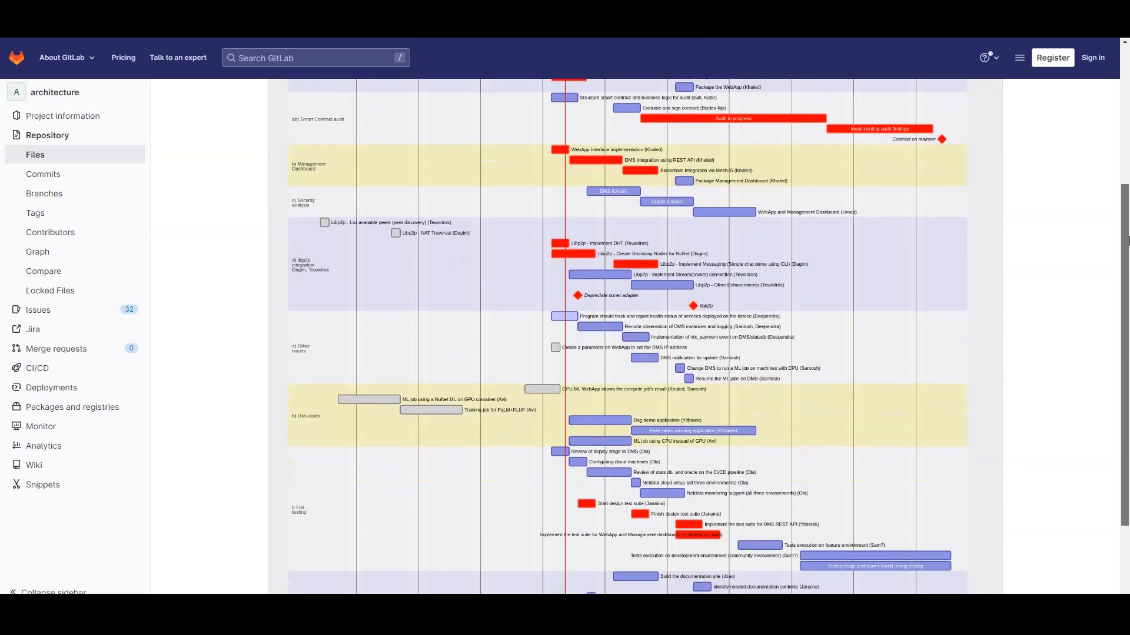
pyautogui.scroll(-3)
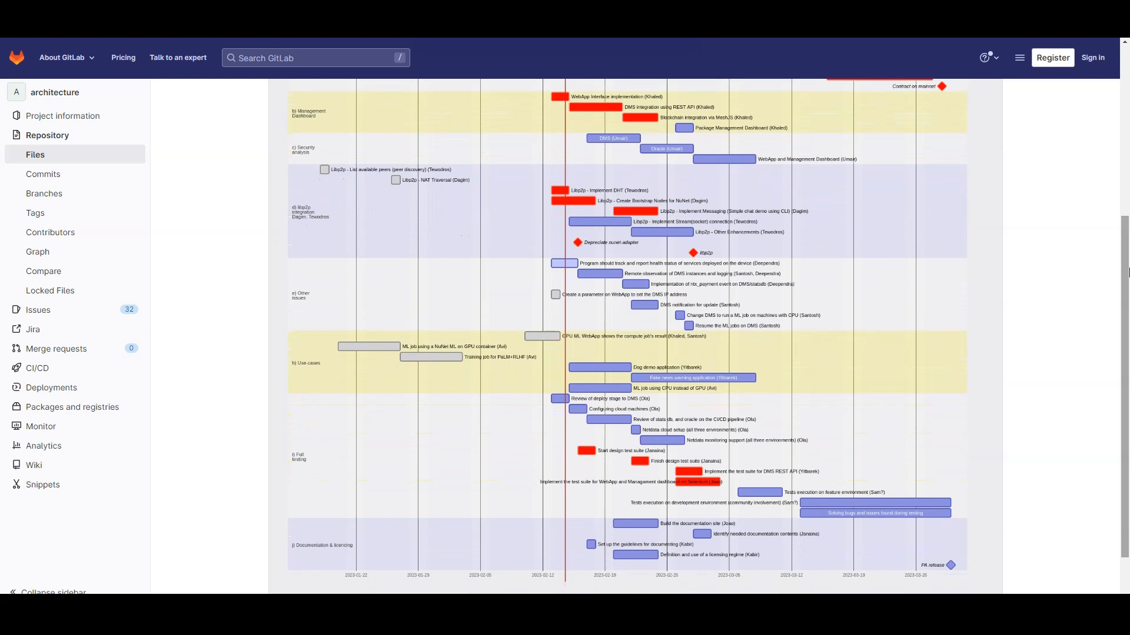
pyautogui.moveTo(736, 570)
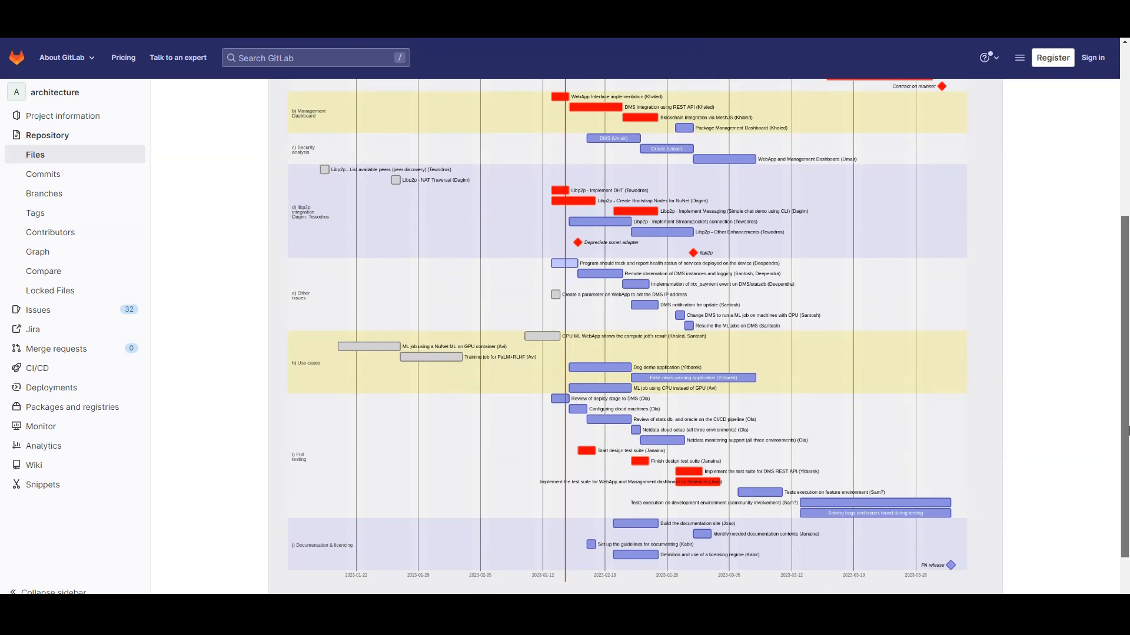
pyautogui.scroll(3)
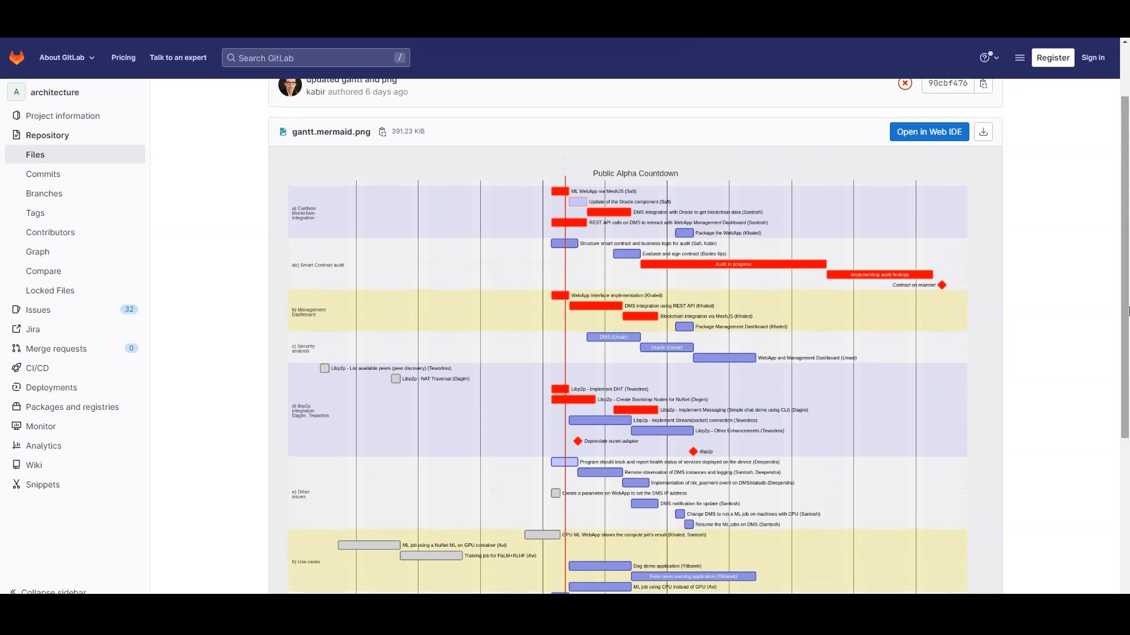
pyautogui.moveTo(640, 279)
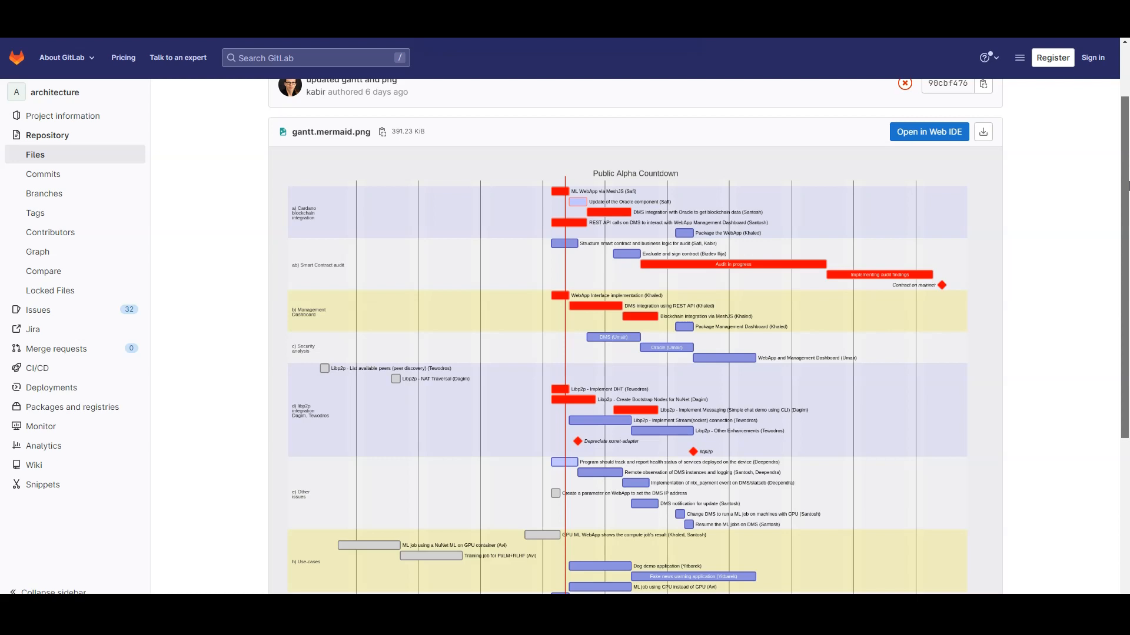
pyautogui.scroll(-3)
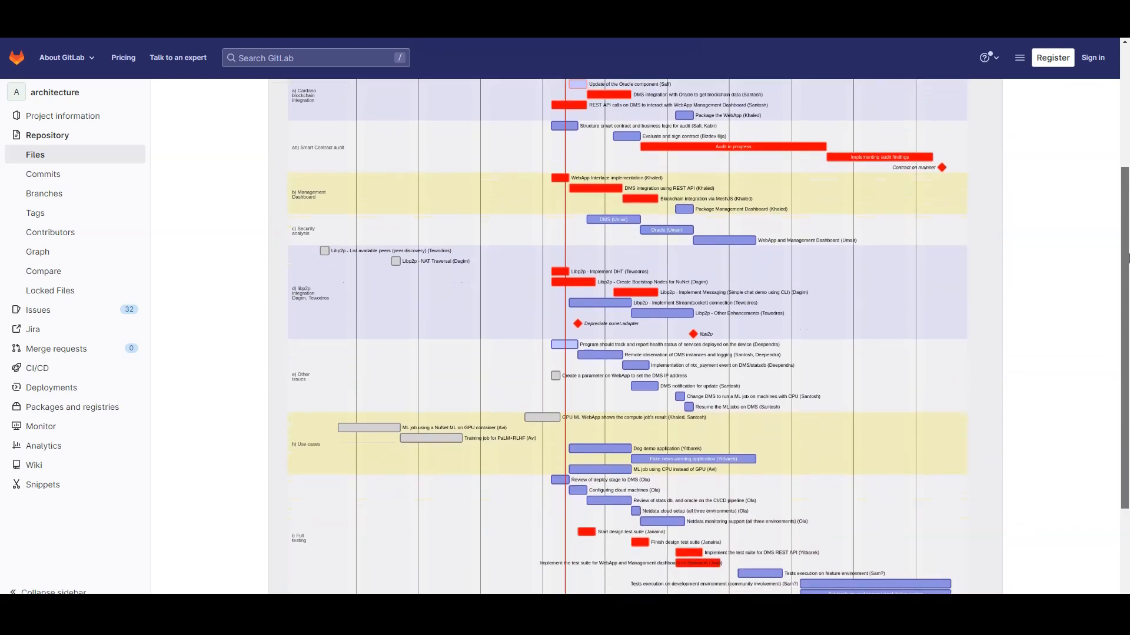
pyautogui.scroll(-3)
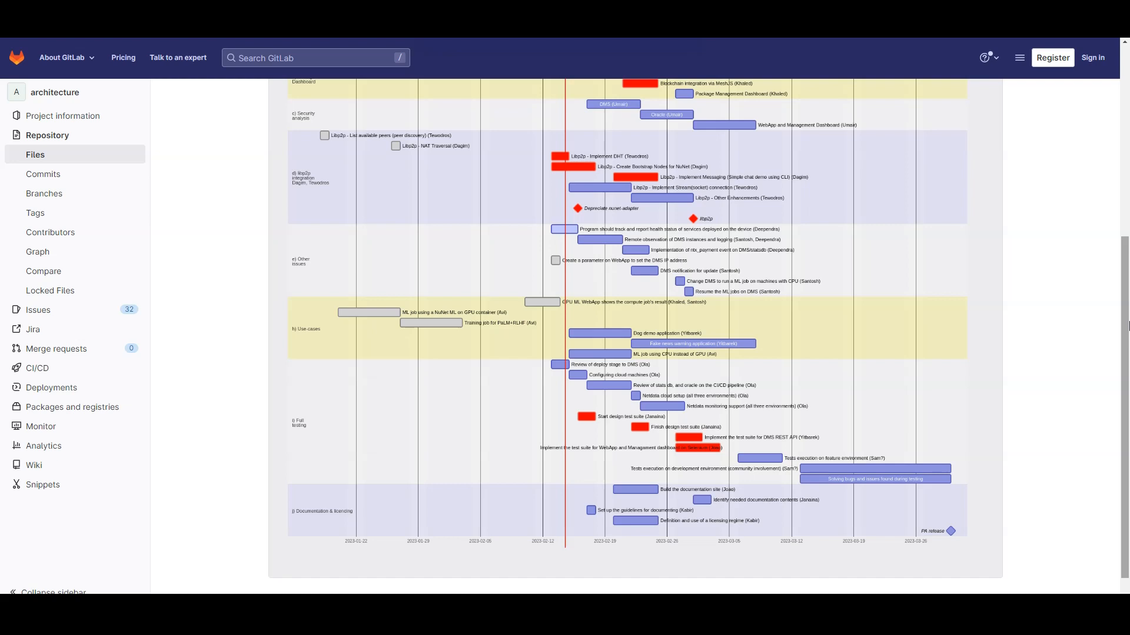
pyautogui.moveTo(1099, 341)
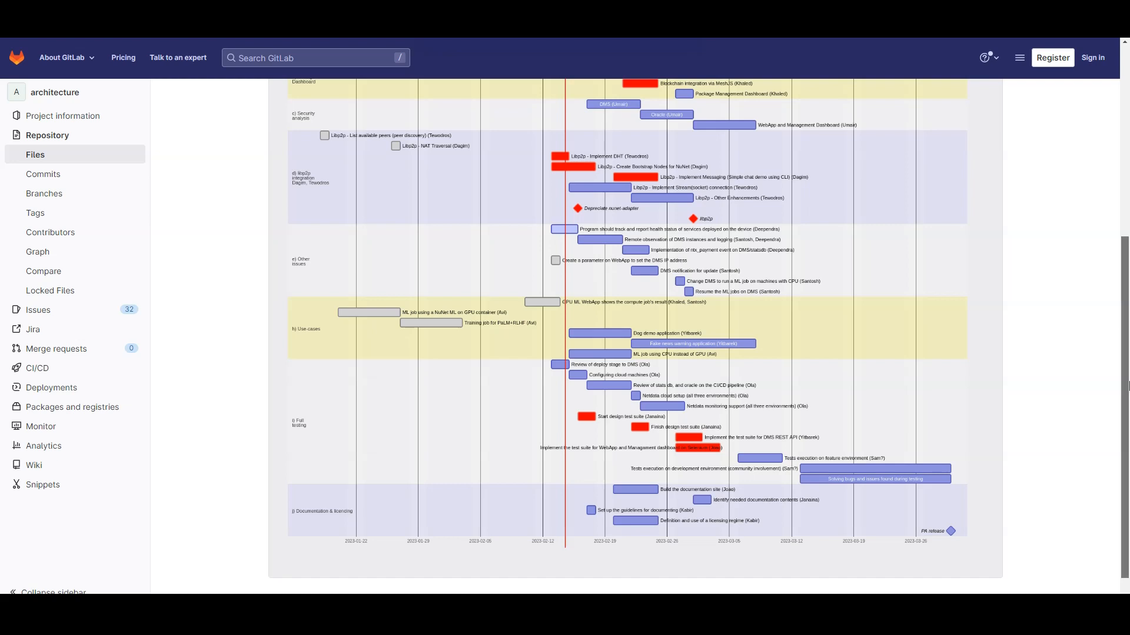
pyautogui.scroll(3)
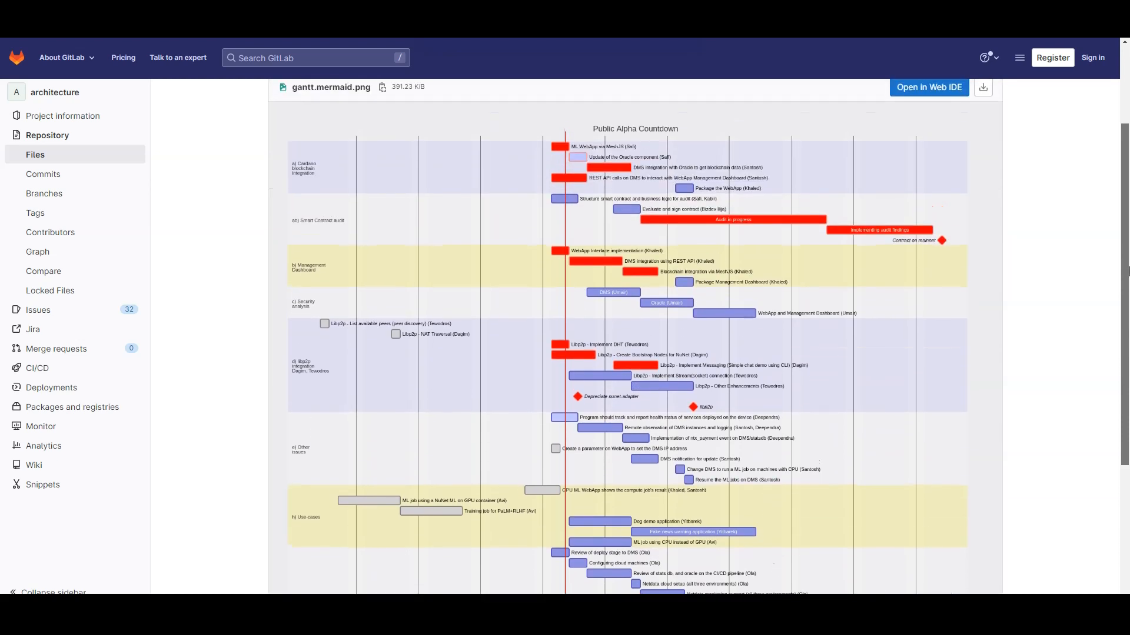
pyautogui.scroll(3)
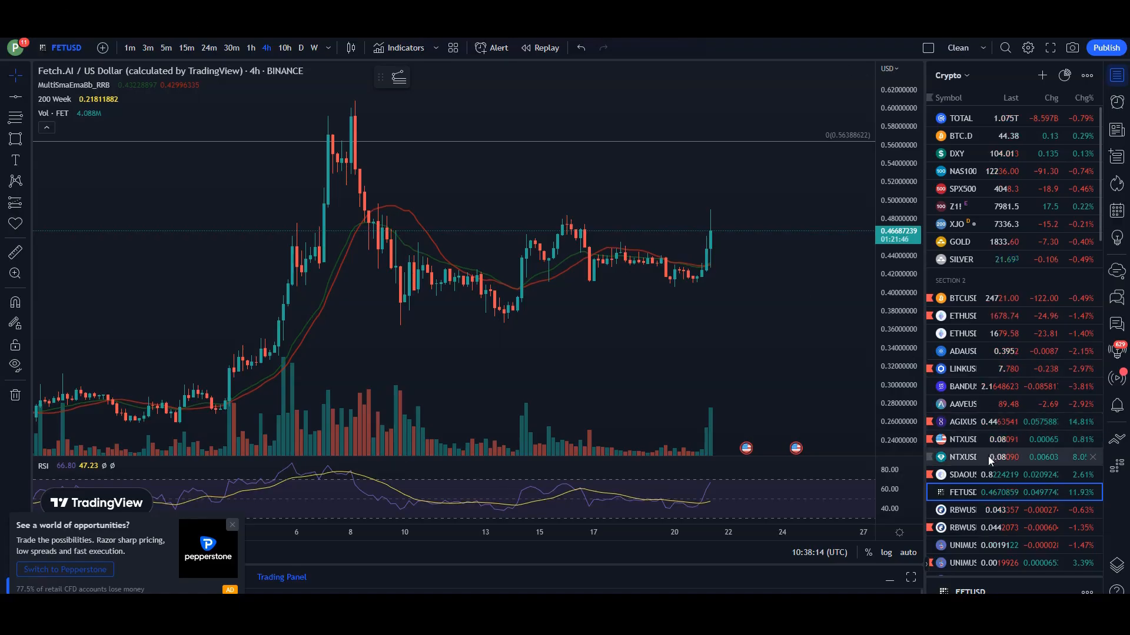
# - Load NTXUSDT from the watchlist, then the NuNet NTX/USD 4-hour chart with its price levels
pyautogui.click(962, 457)
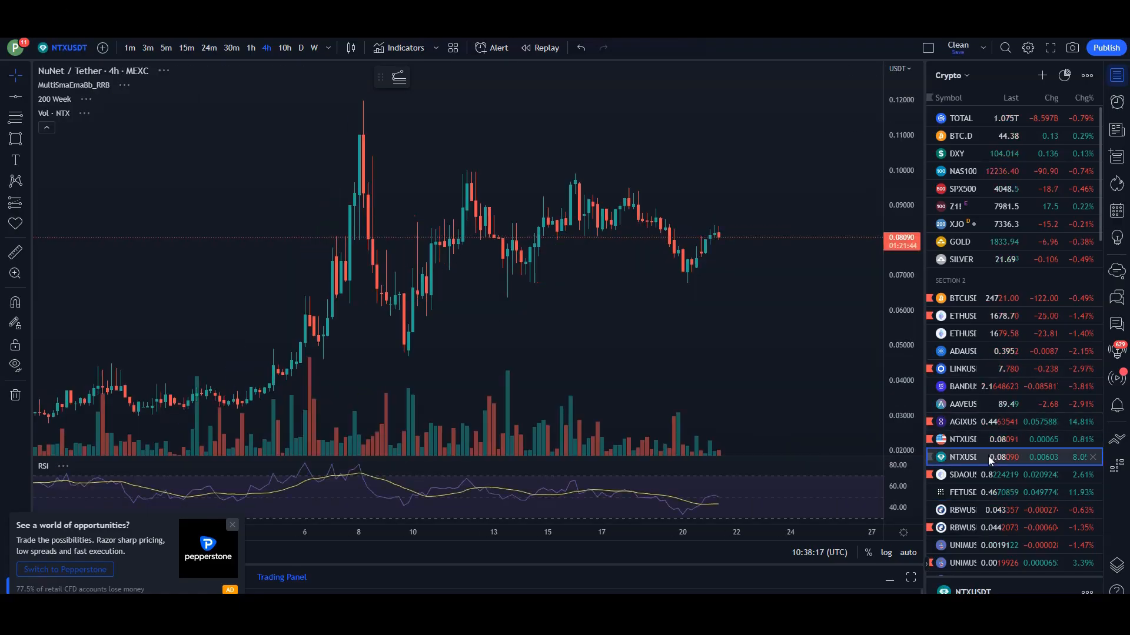
pyautogui.click(964, 439)
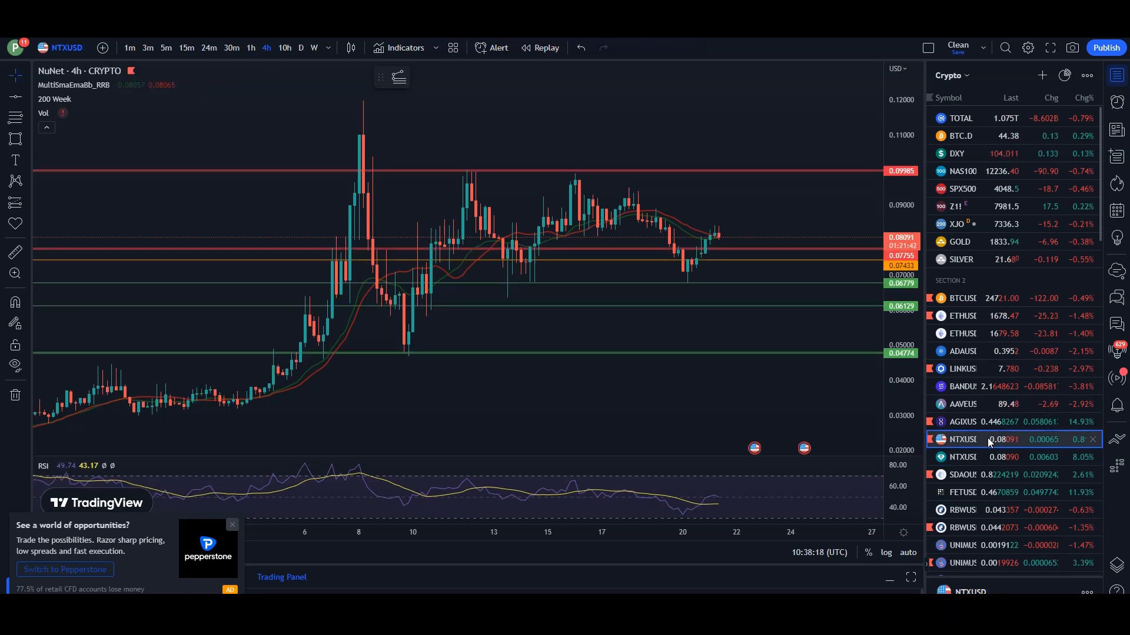
pyautogui.moveTo(735, 232)
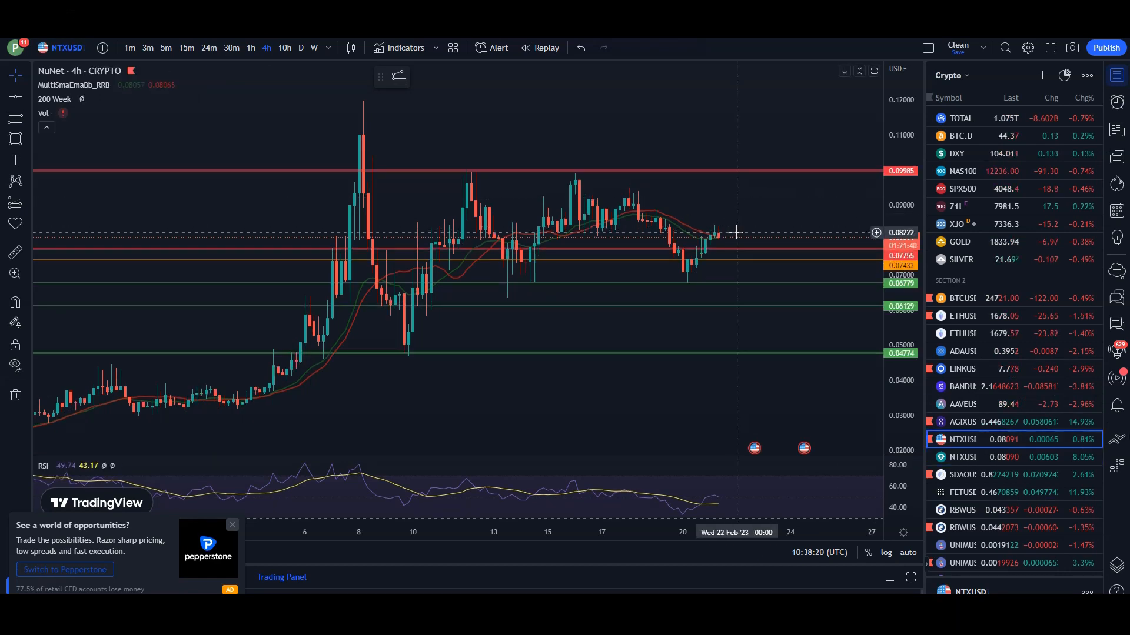
pyautogui.moveTo(583, 136)
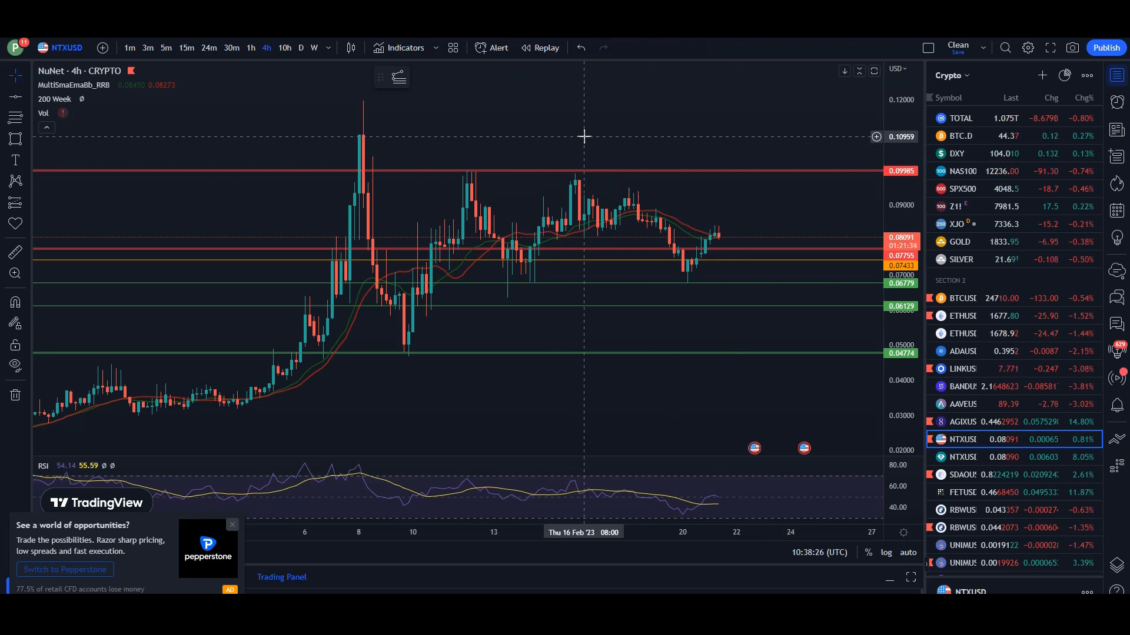
pyautogui.moveTo(583, 133)
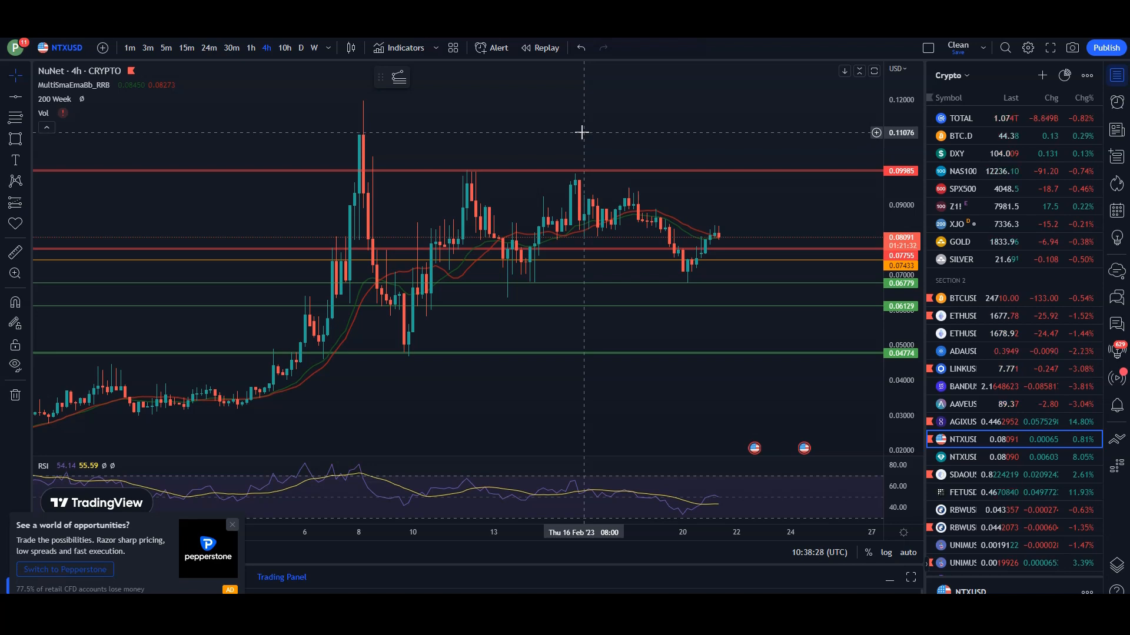
pyautogui.moveTo(574, 101)
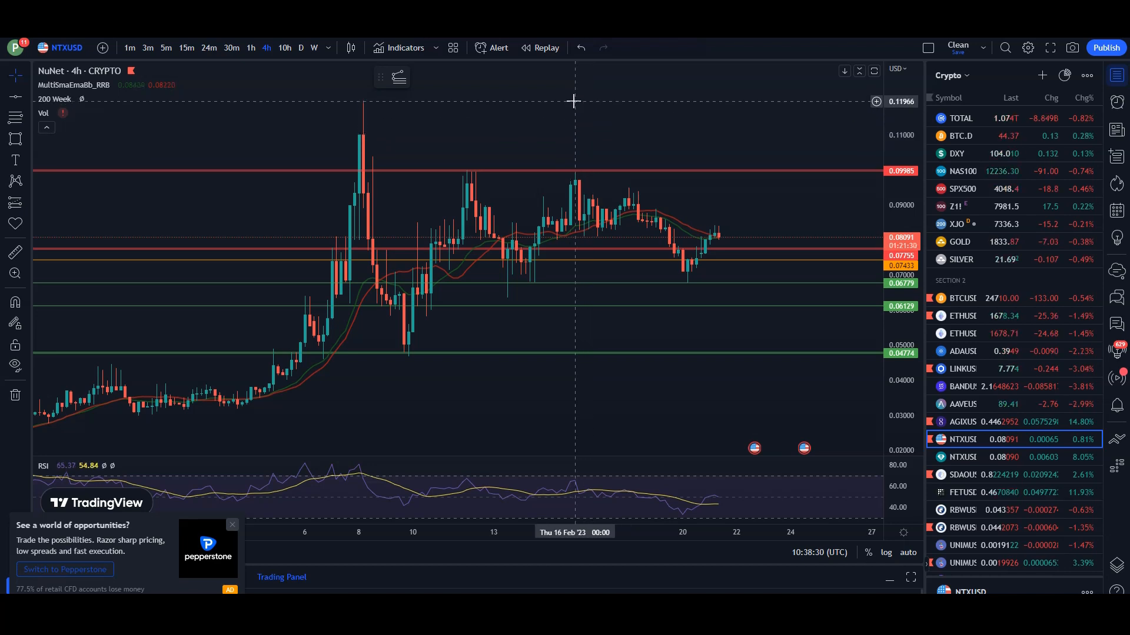
pyautogui.moveTo(368, 197)
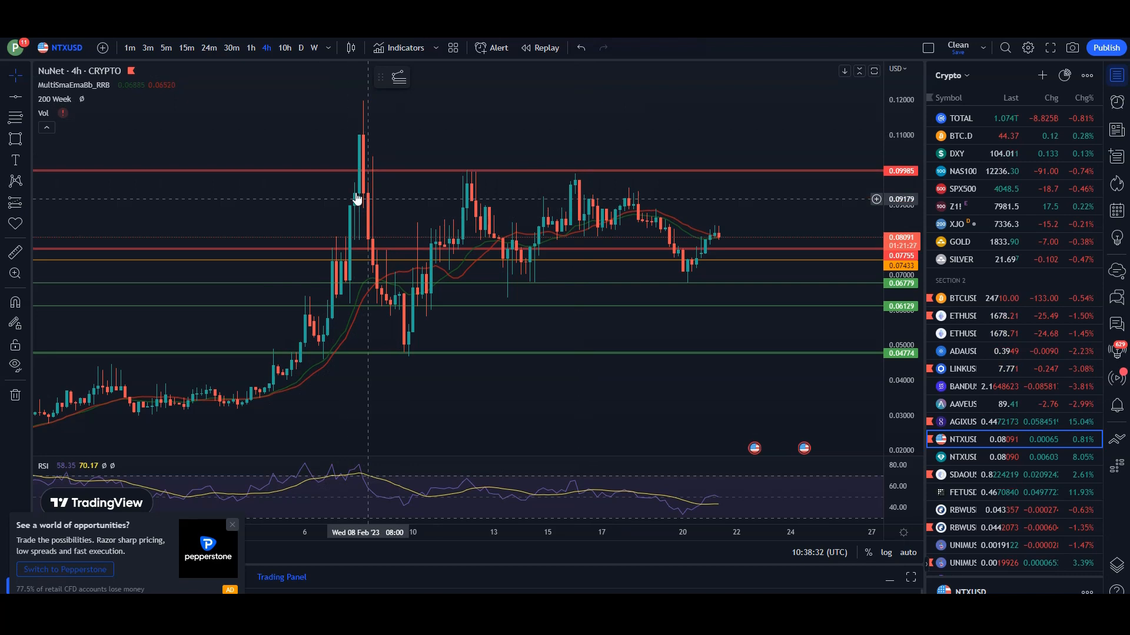
pyautogui.moveTo(452, 243)
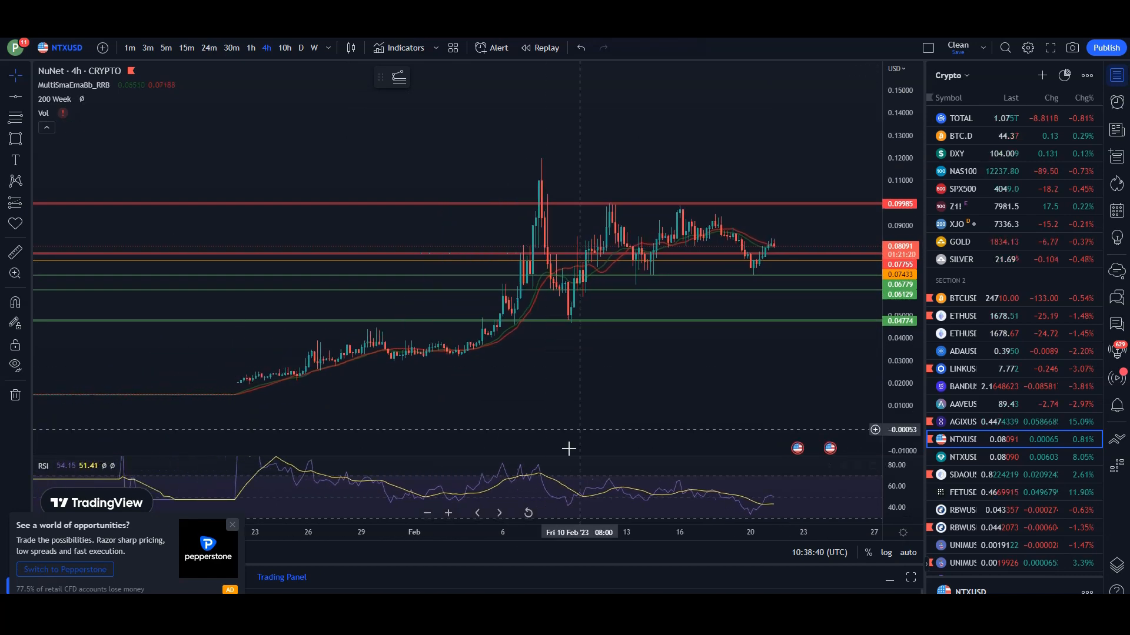
pyautogui.moveTo(777, 148)
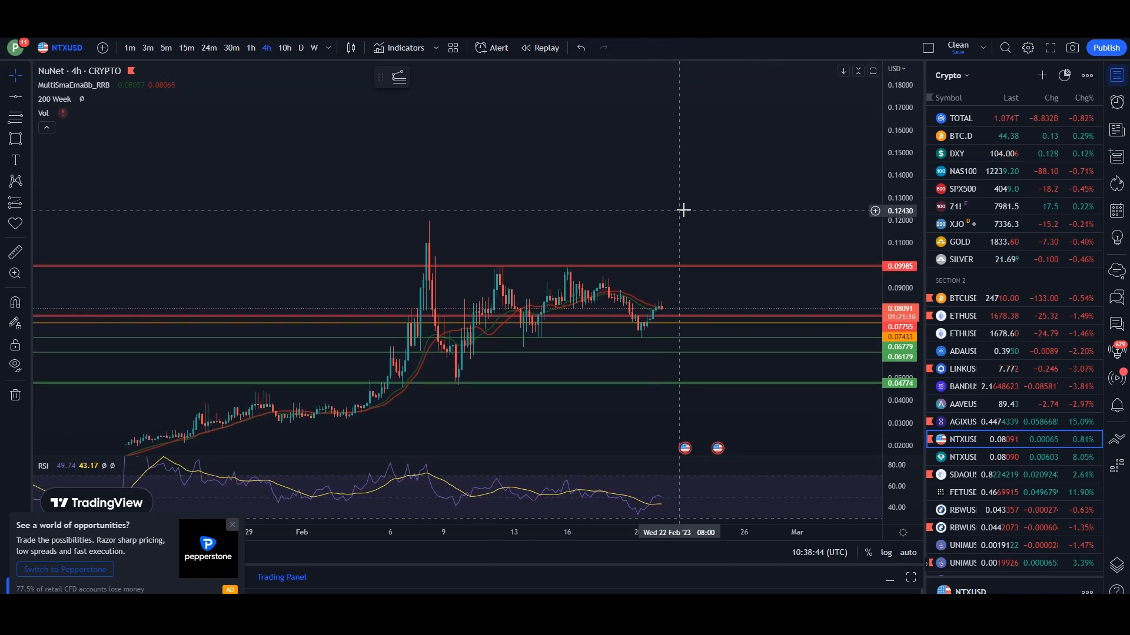
pyautogui.moveTo(689, 210)
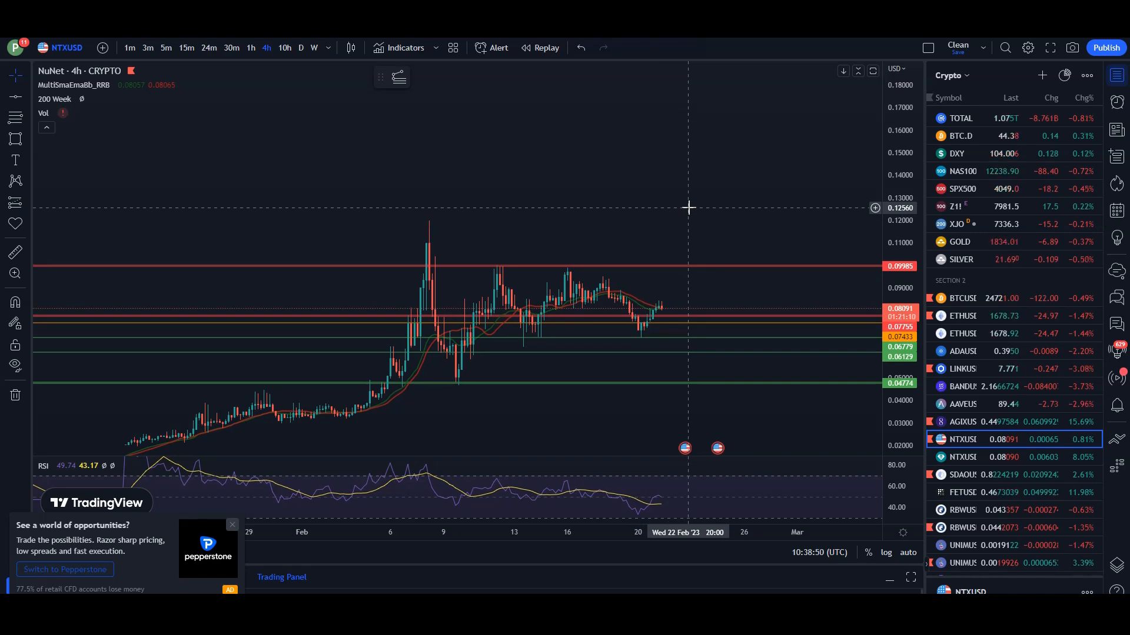
pyautogui.moveTo(107, 404)
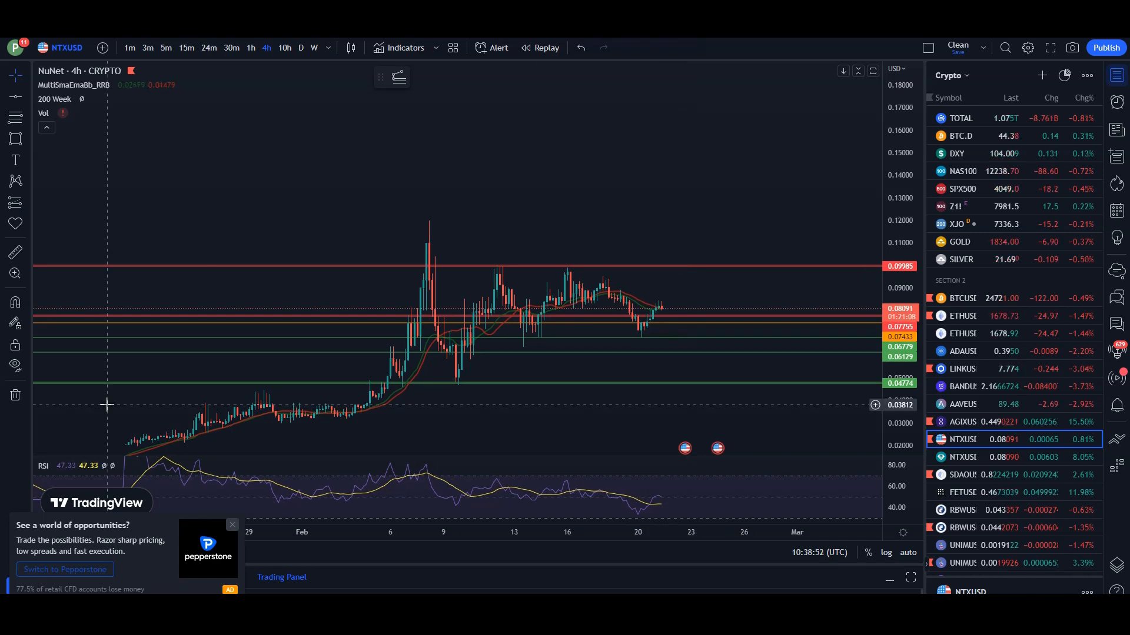